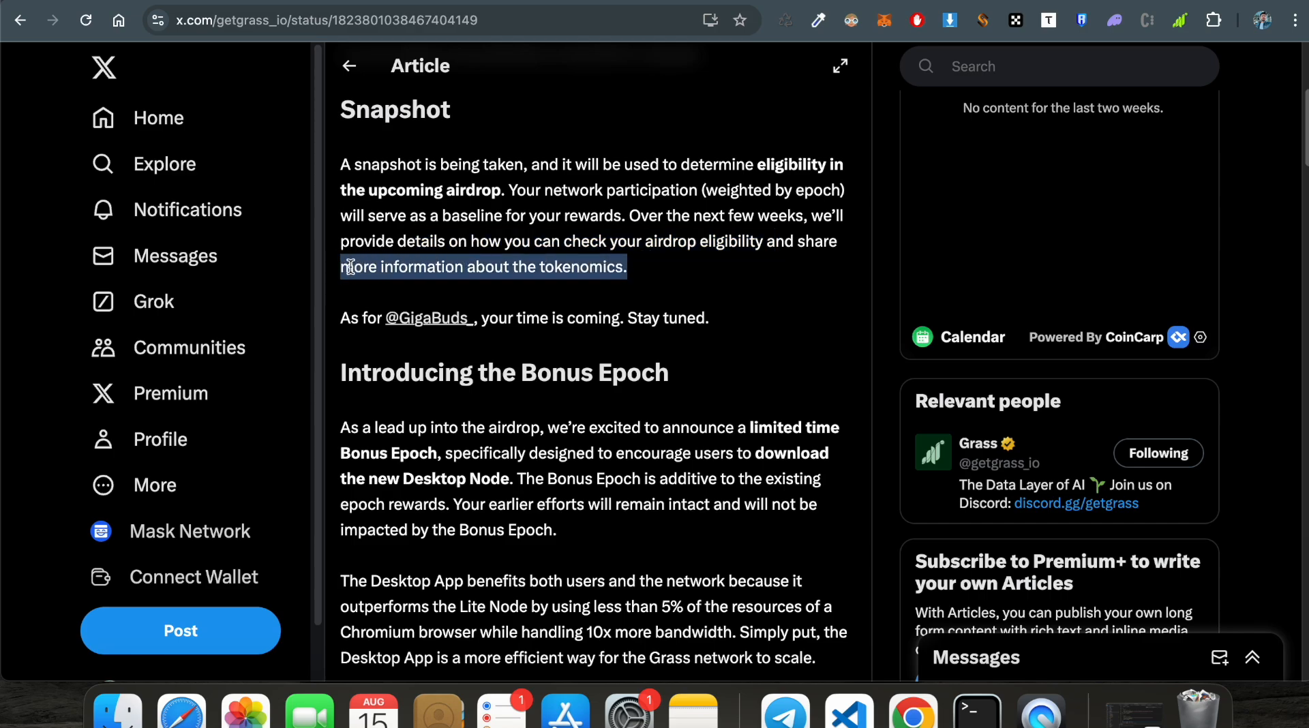
Step: Read the Grass article to its end, then bring up the Grass extension's connection status panel
scroll(down, 3)
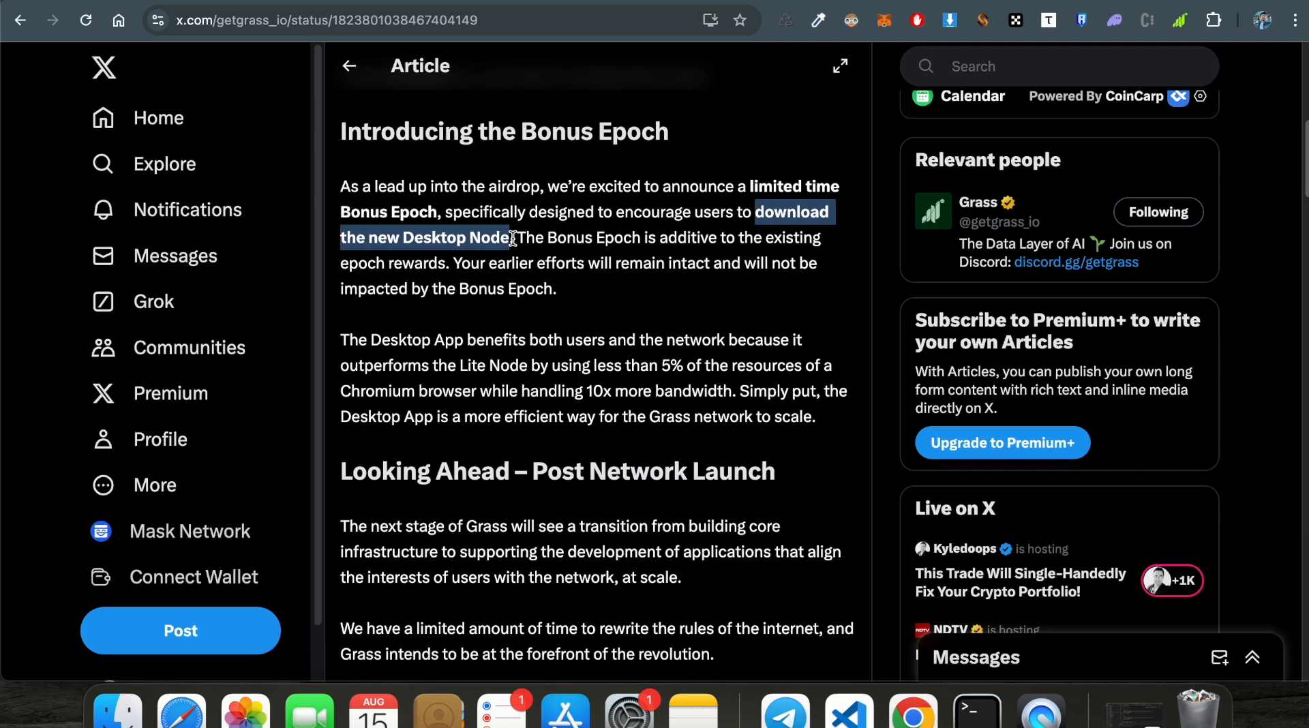
scroll(down, 3)
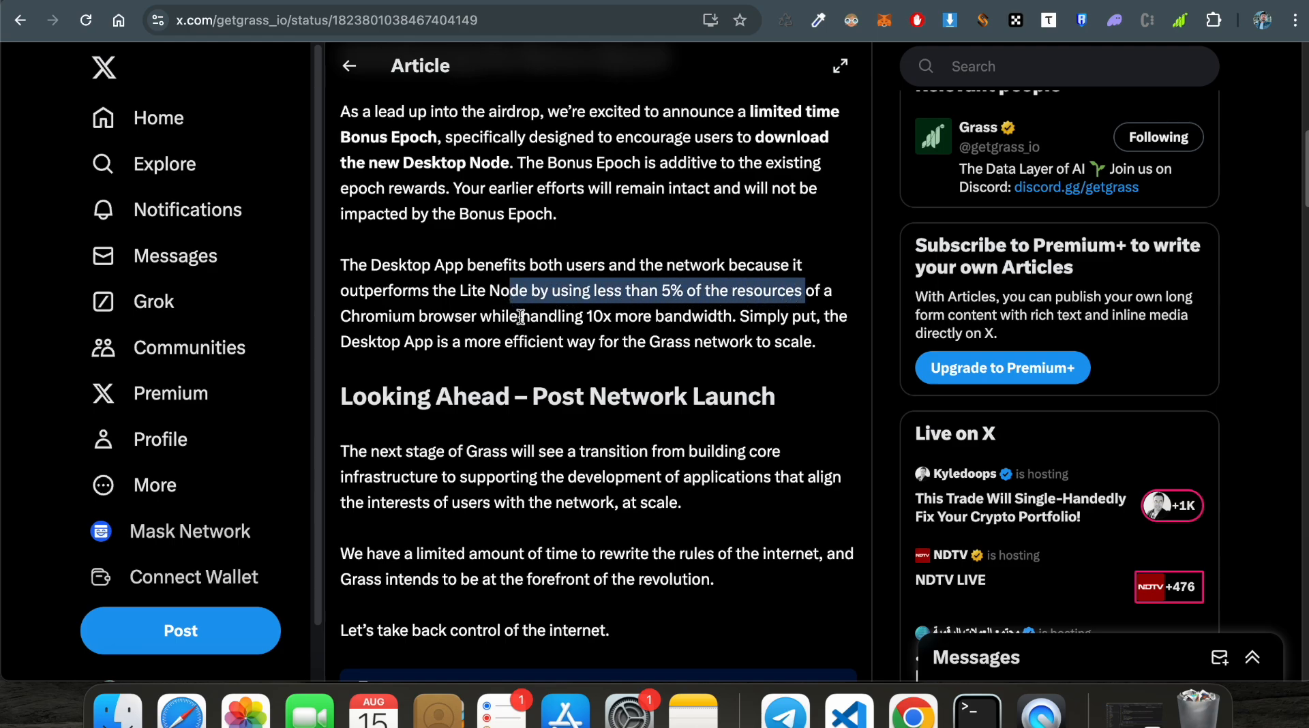
scroll(down, 3)
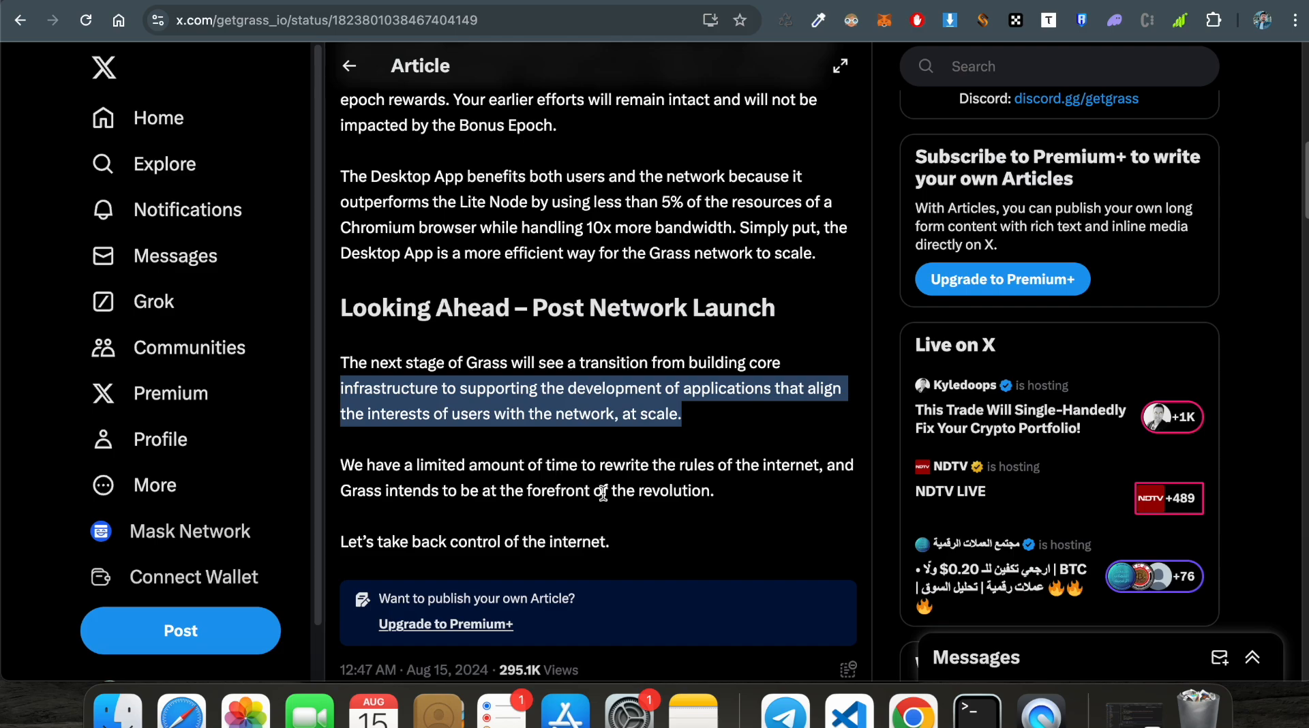
click(1178, 20)
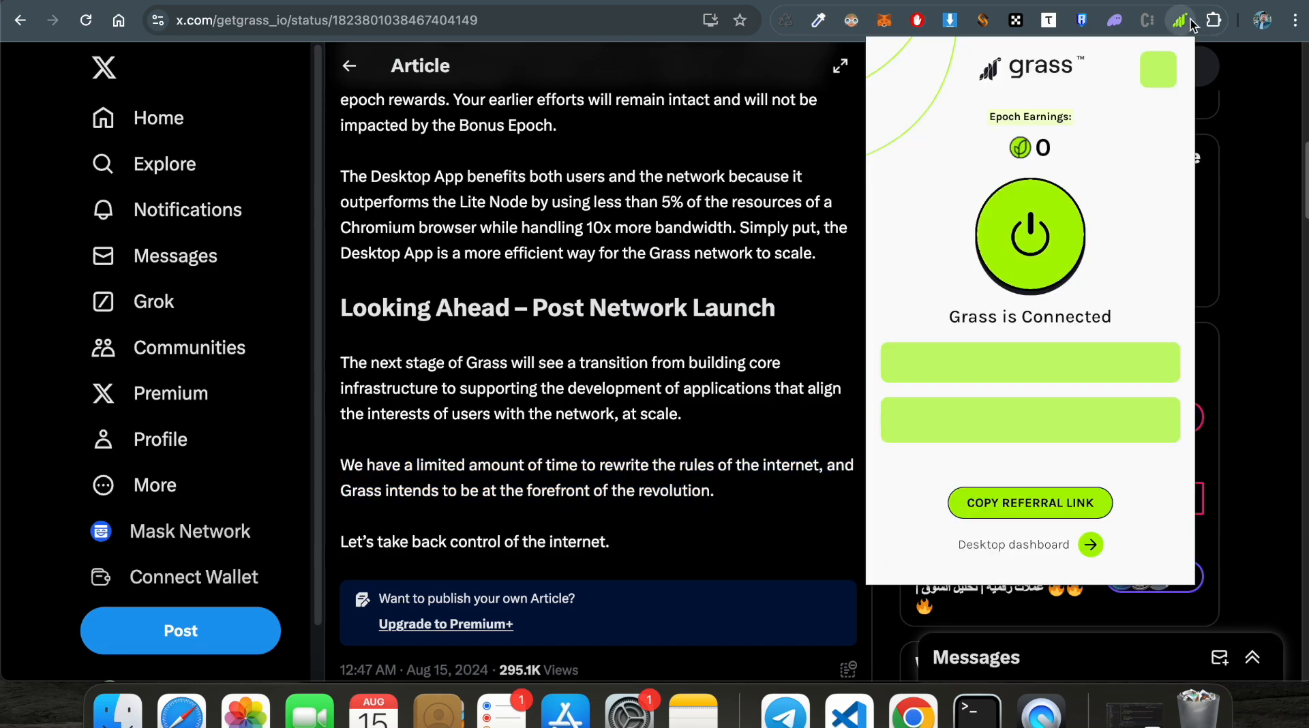
Step: Go from the extension popup to the Grass desktop dashboard's Desktop Node store page
click(1013, 544)
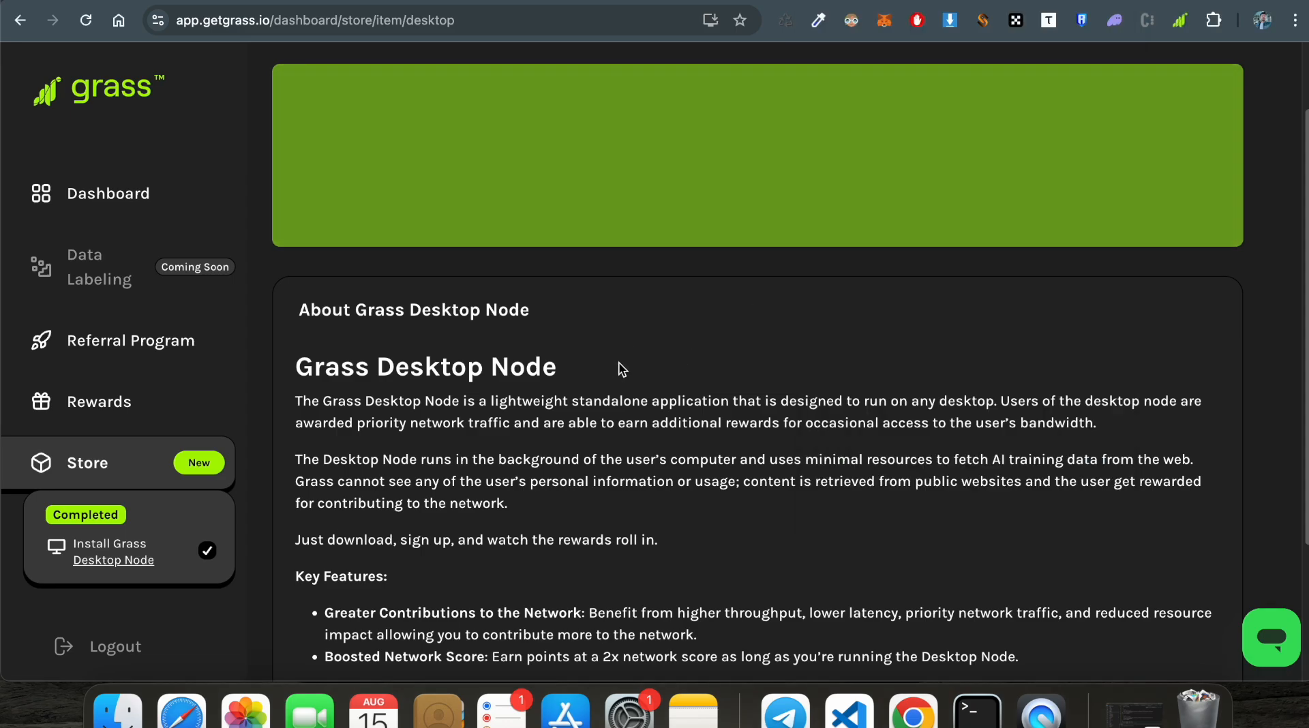
Step: Read through the About Grass Desktop Node section covering key features and support
scroll(down, 3)
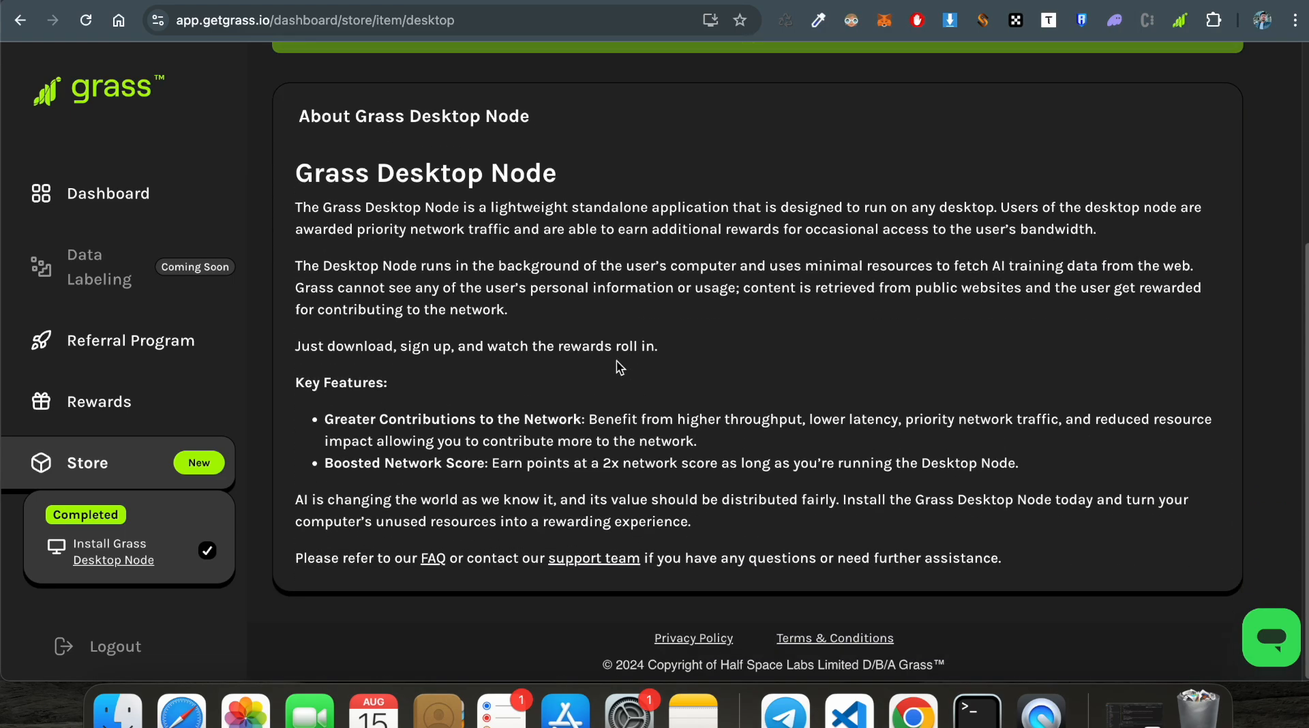
click(98, 402)
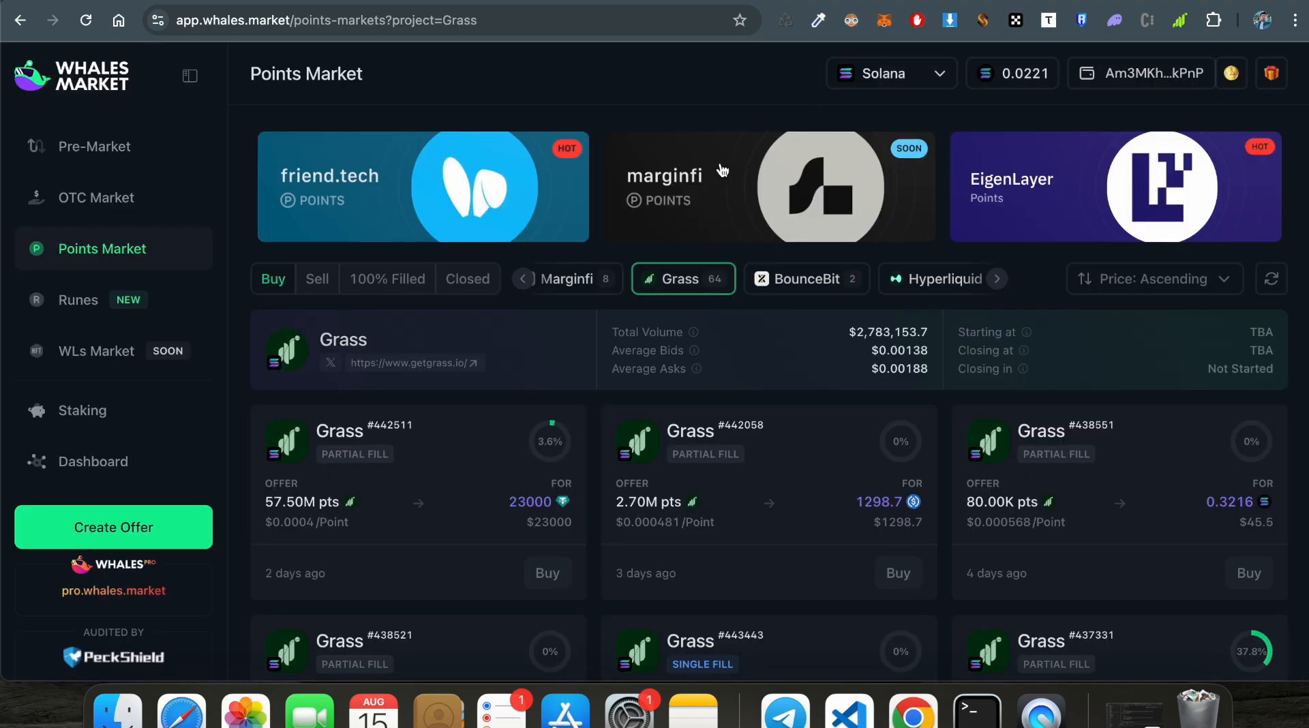
scroll(down, 3)
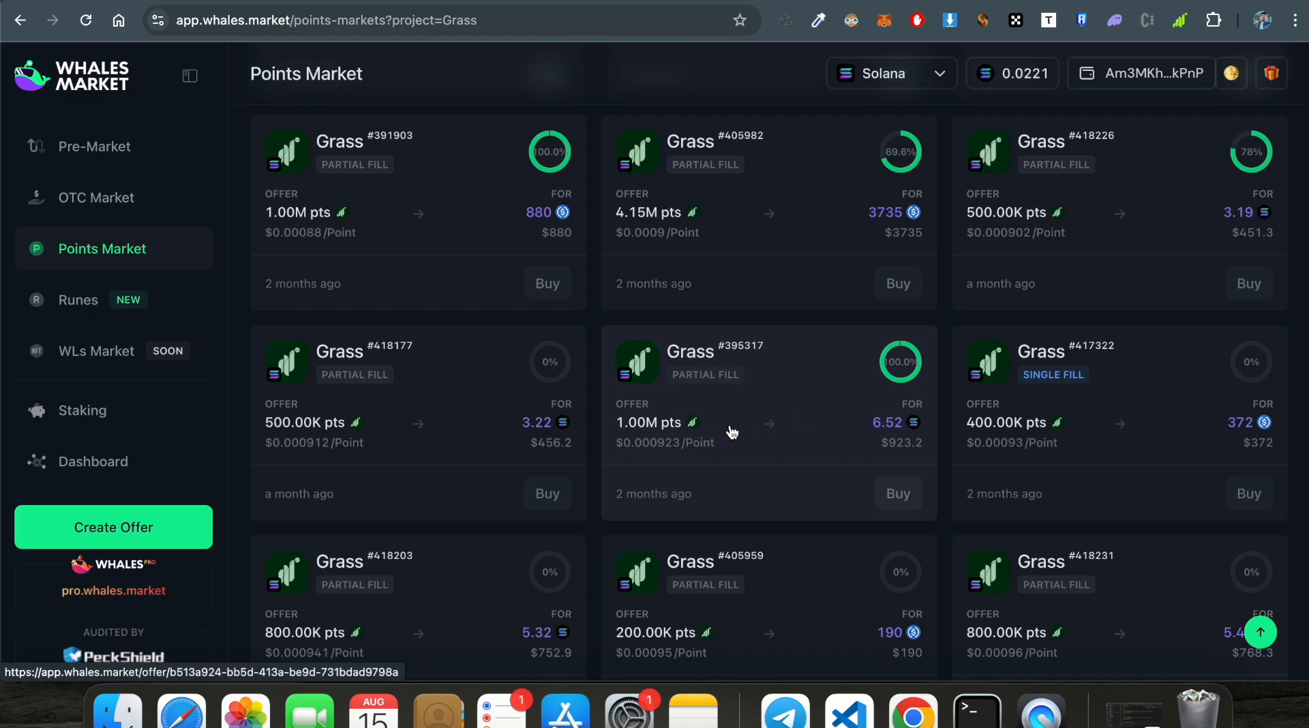
scroll(down, 3)
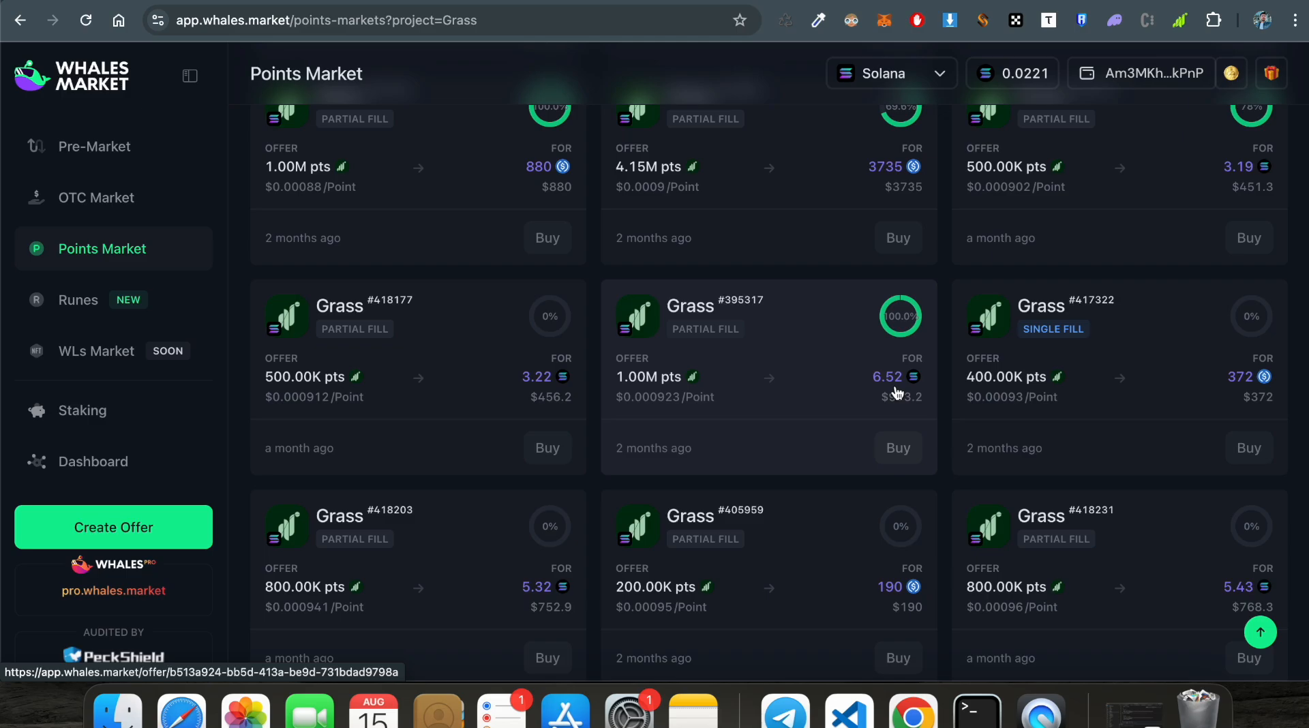